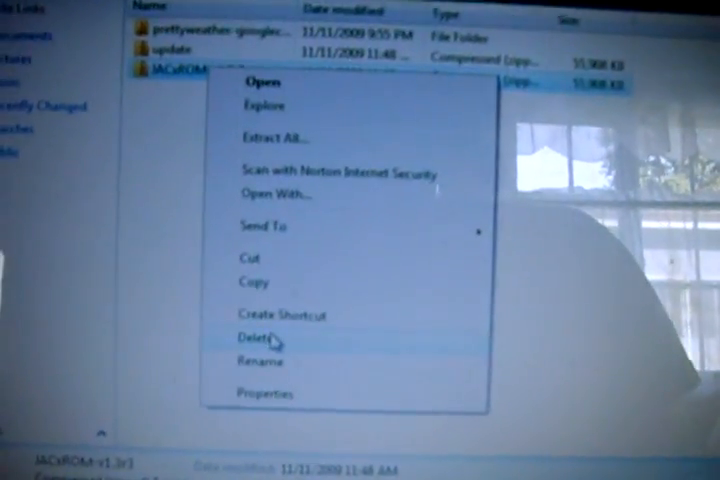
# Choose Delete for the JACxROM-v1.3r3 zip file to bring up the delete confirmation
pyautogui.click(255, 336)
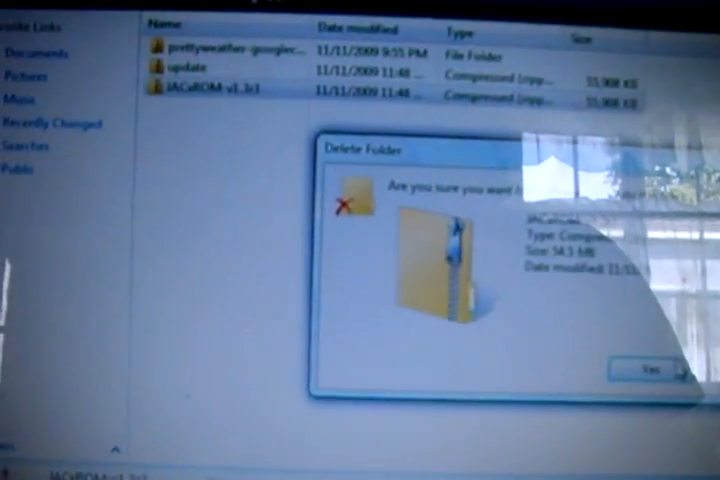